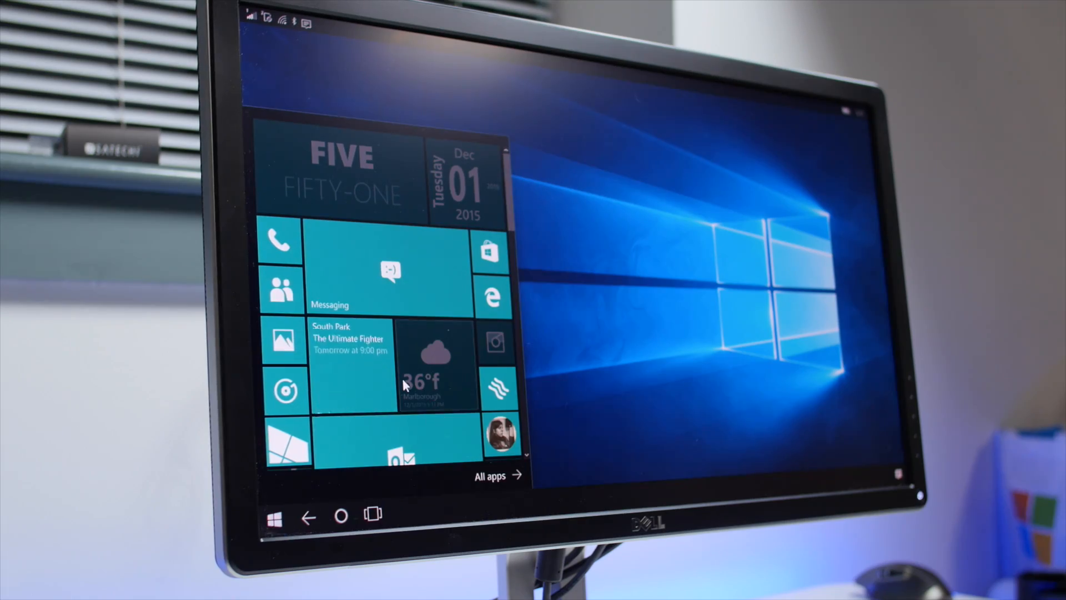
{"action": "scroll", "scroll_direction": "down", "scroll_amount": 3}
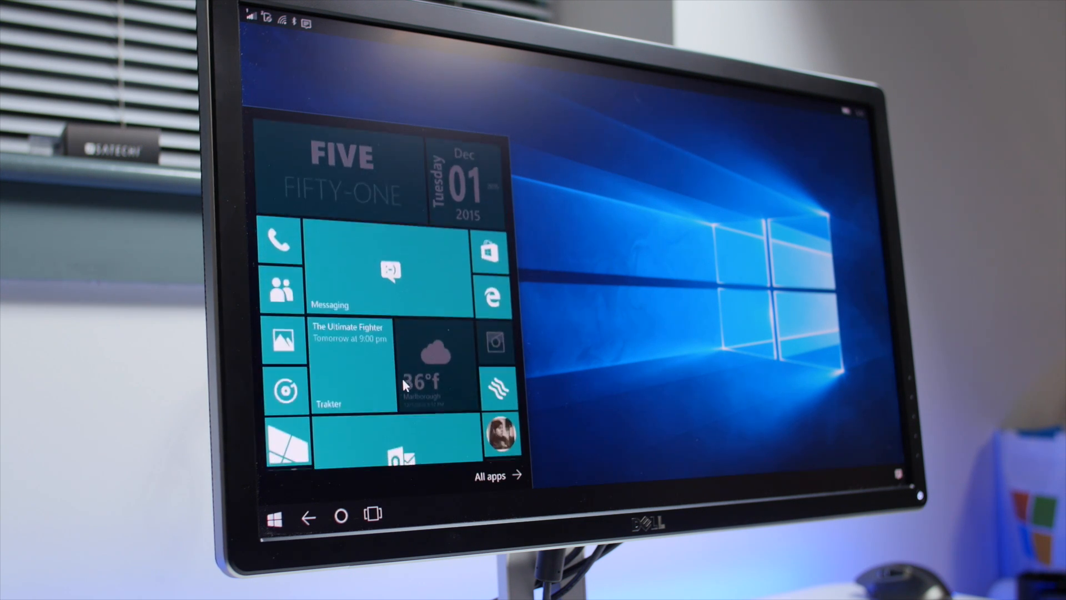
{"action": "scroll", "scroll_direction": "down", "scroll_amount": 3}
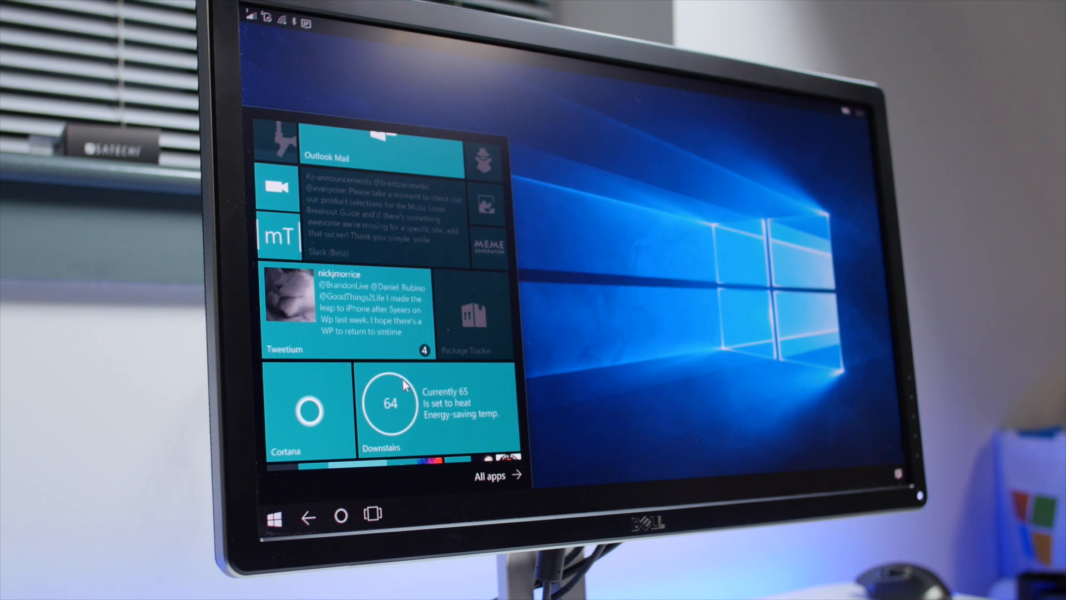